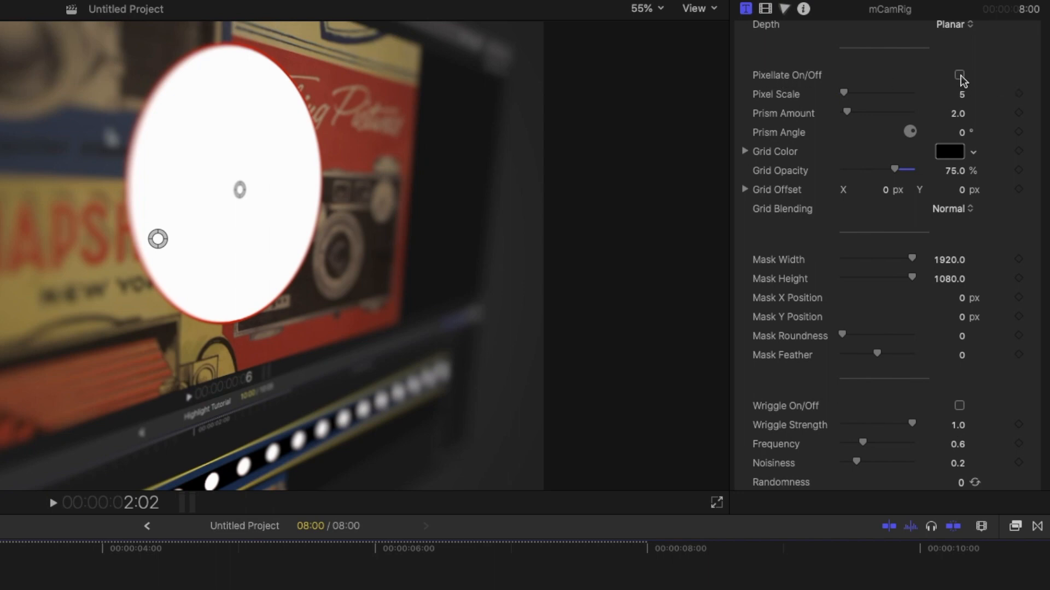
pyautogui.scroll(-3)
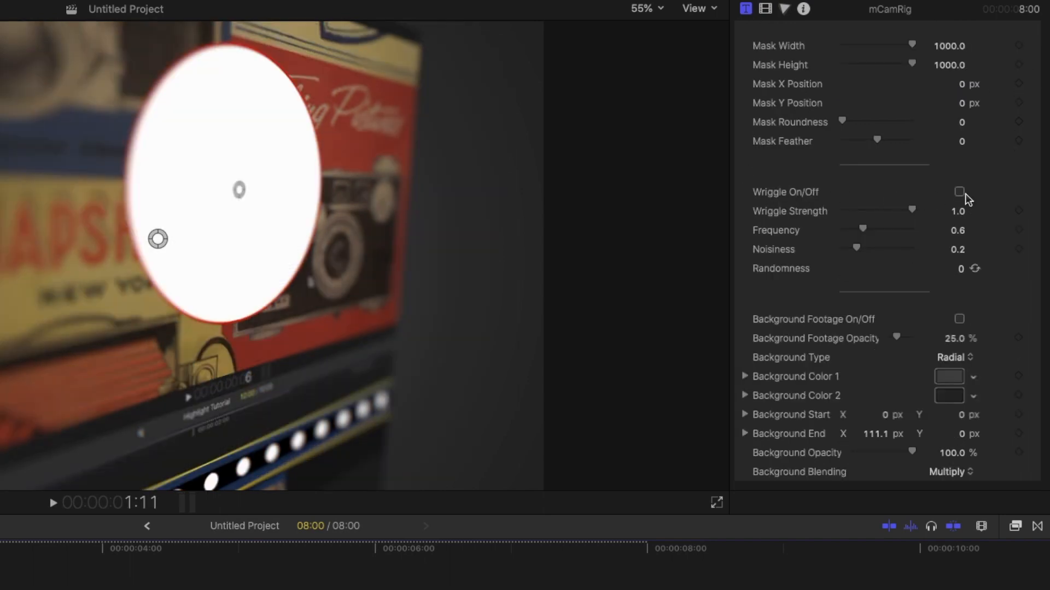